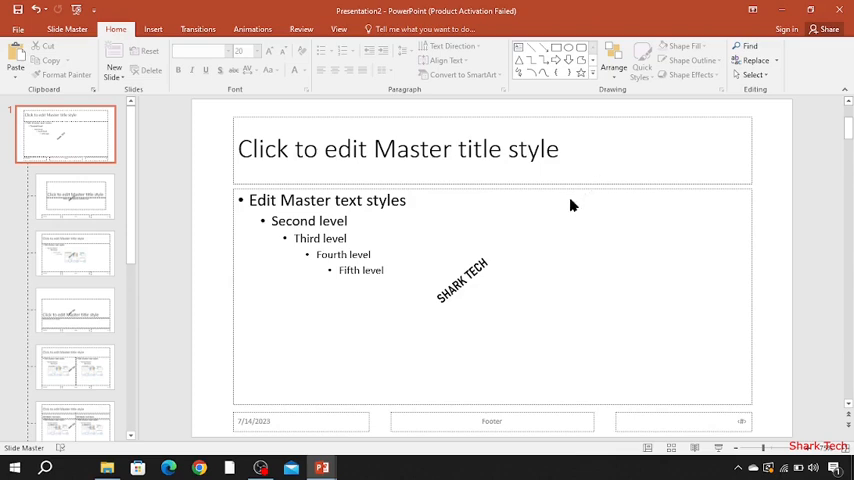
pyautogui.moveTo(584, 362)
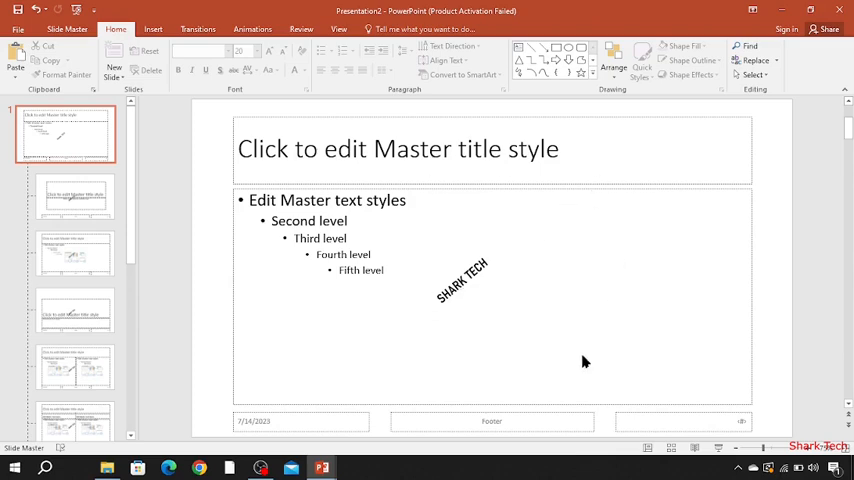
pyautogui.moveTo(502, 48)
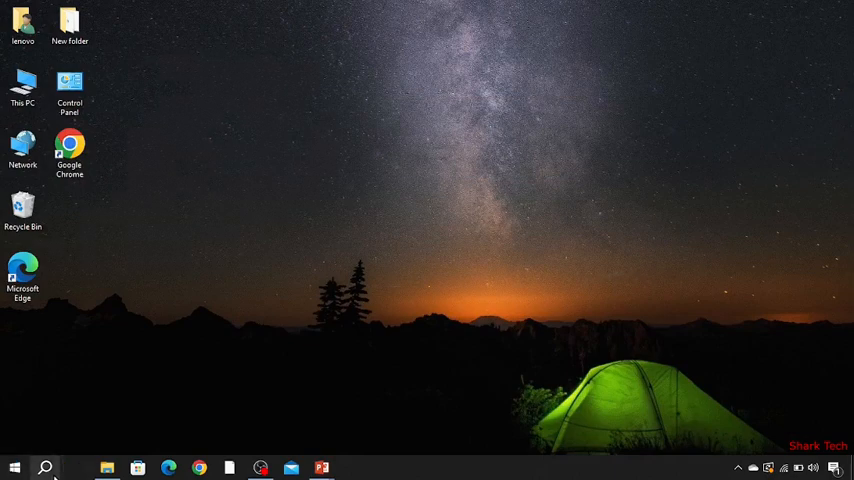
# Launch PowerPoint 2016 from a Start menu search
pyautogui.click(68, 468)
pyautogui.write('POWER')
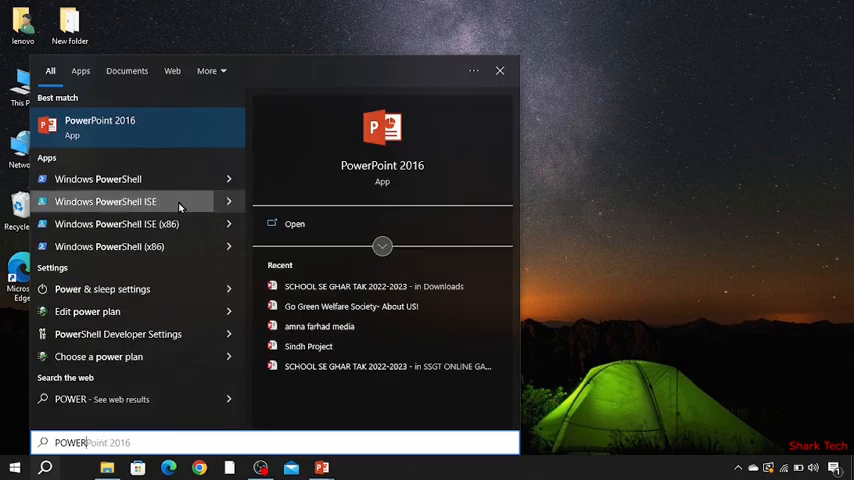
pyautogui.click(100, 128)
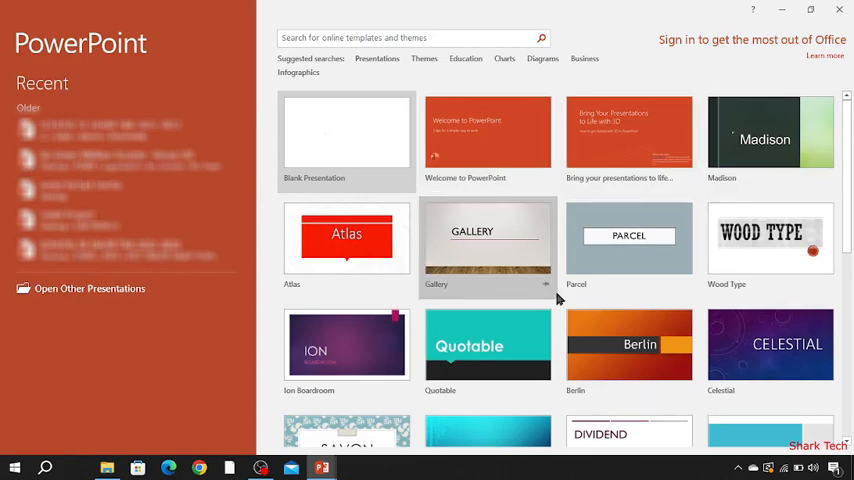
pyautogui.moveTo(356, 132)
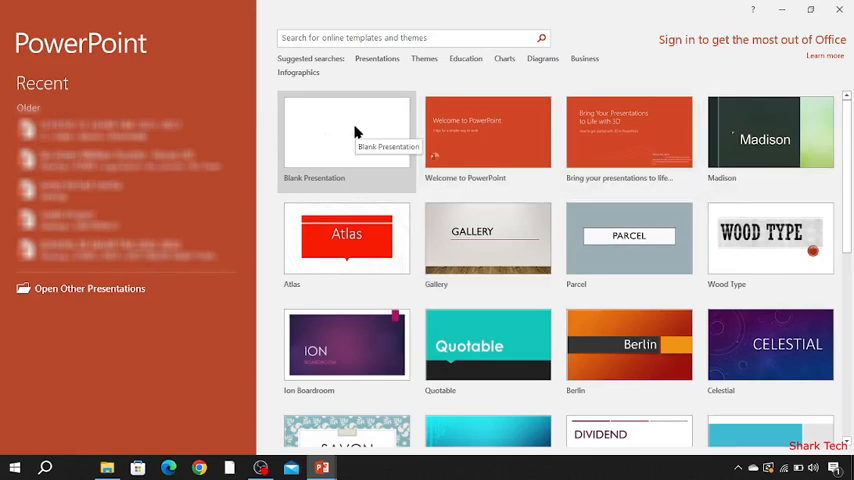
# Create a new blank presentation from the start screen
pyautogui.click(346, 136)
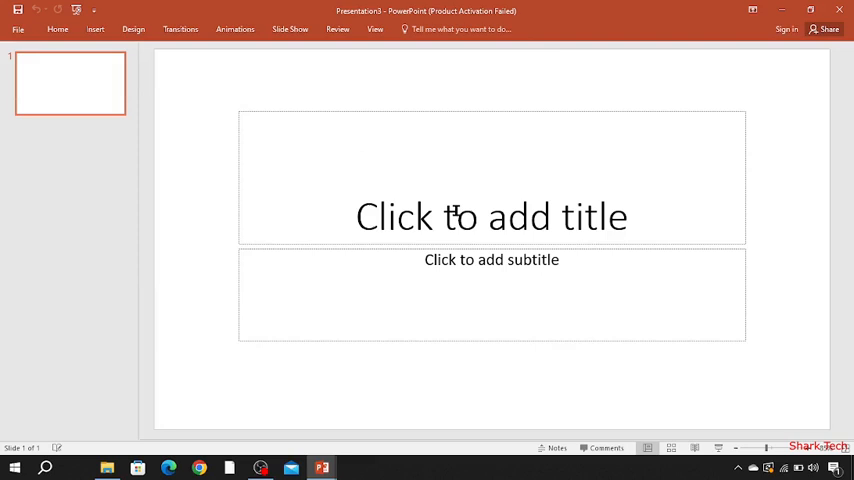
pyautogui.moveTo(132, 34)
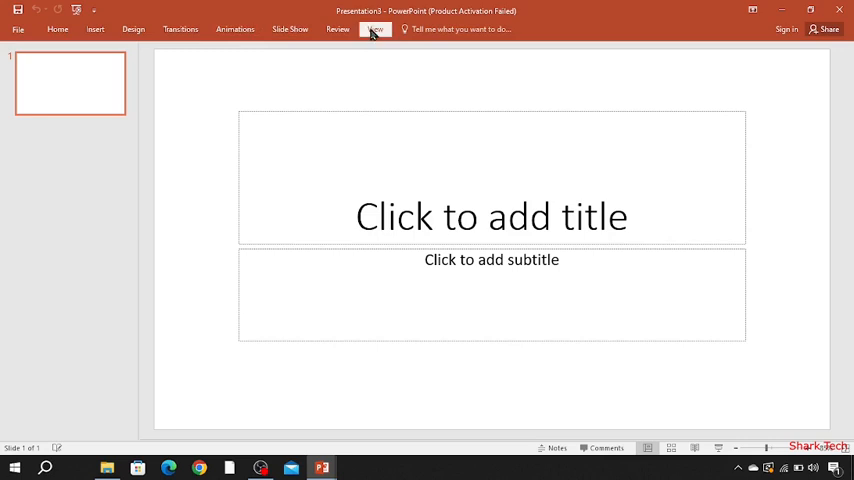
# Enter Slide Master view and select the top-level master slide
pyautogui.click(384, 30)
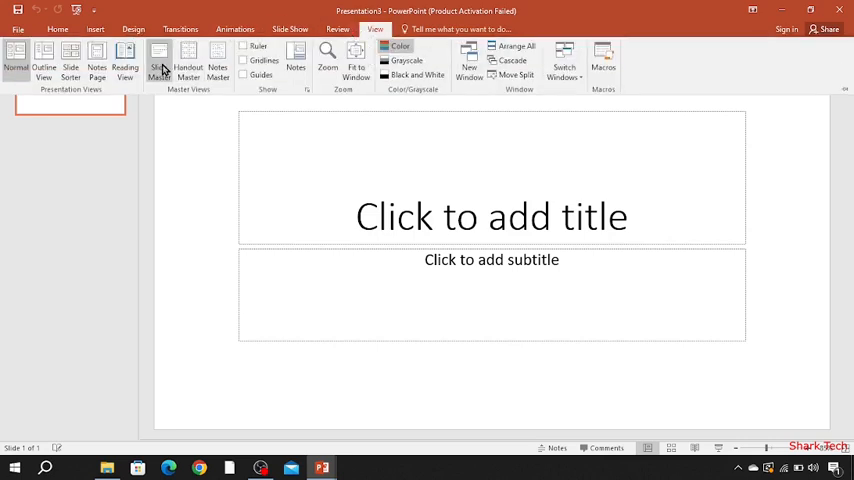
pyautogui.click(160, 56)
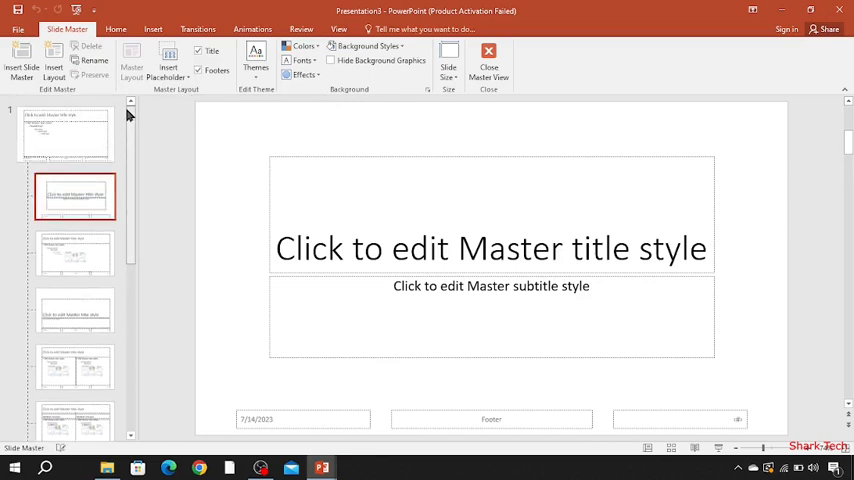
pyautogui.click(64, 132)
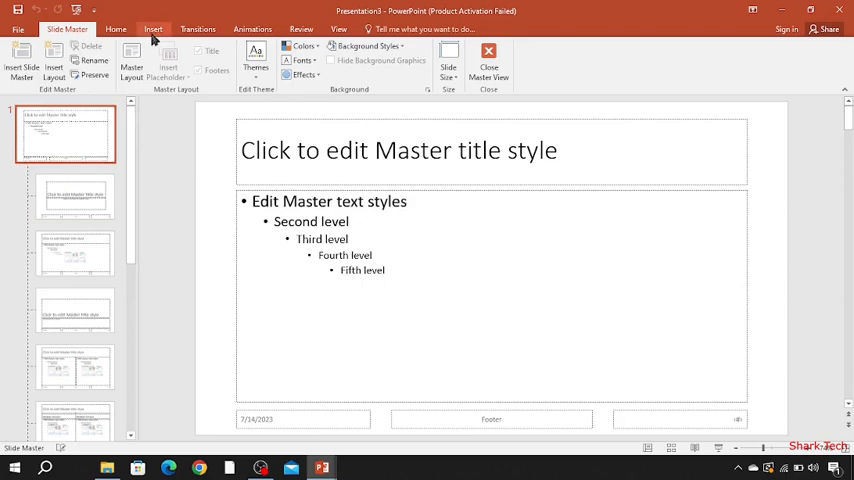
# Insert a SHARK TECH text box on the master slide, resize it and rotate it diagonally
pyautogui.click(150, 28)
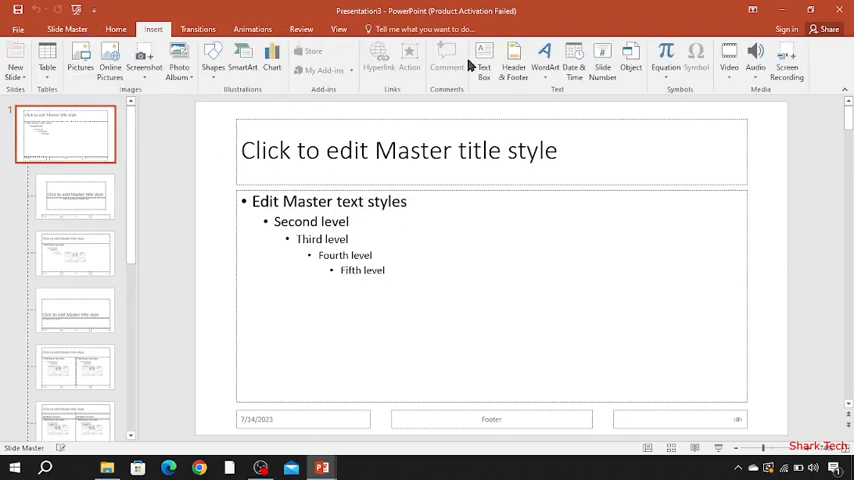
pyautogui.moveTo(484, 60)
pyautogui.write('SHARK TECH')
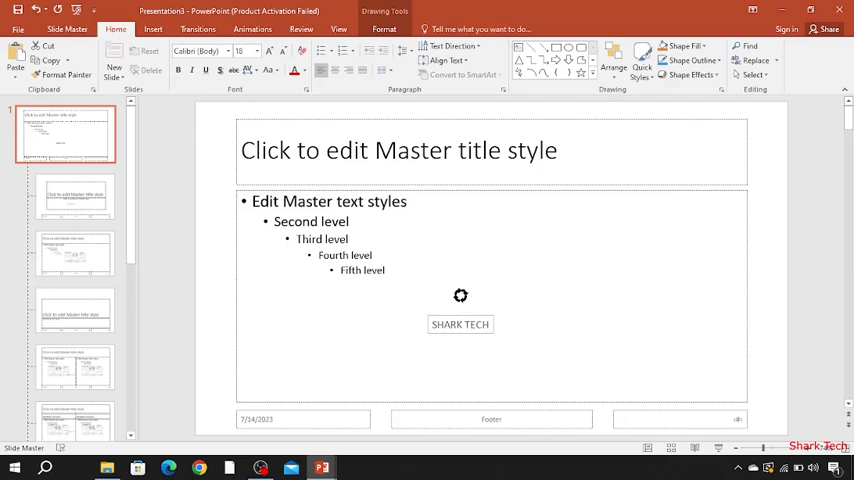
pyautogui.click(460, 324)
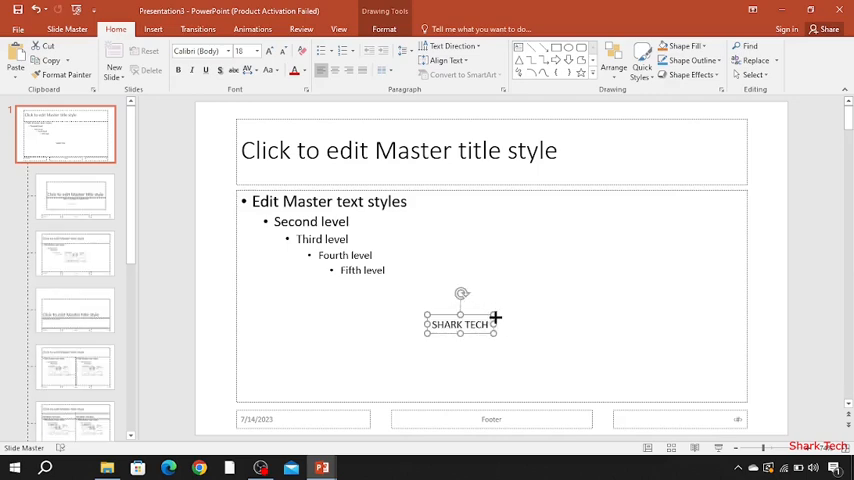
pyautogui.moveTo(462, 324); pyautogui.dragTo(470, 292)
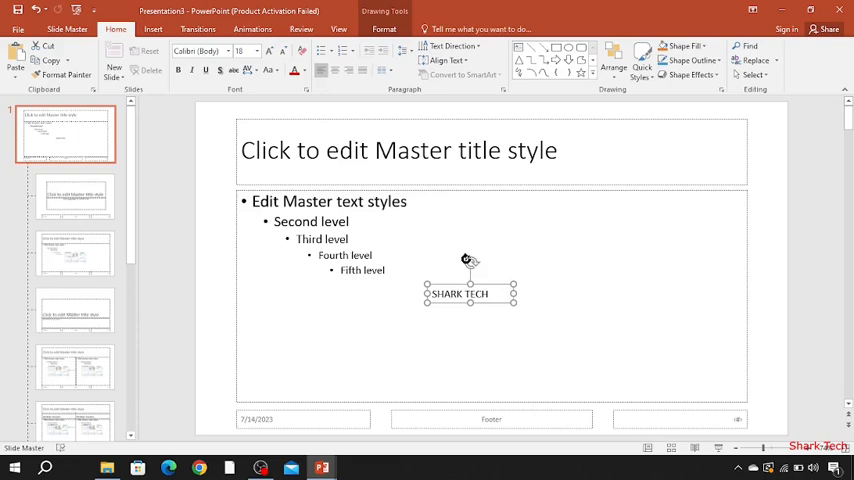
pyautogui.moveTo(470, 272); pyautogui.dragTo(450, 268)
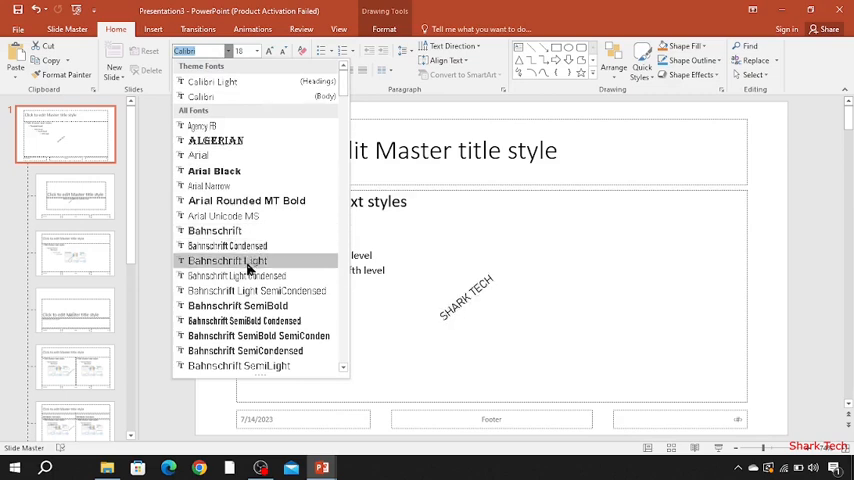
pyautogui.moveTo(236, 304)
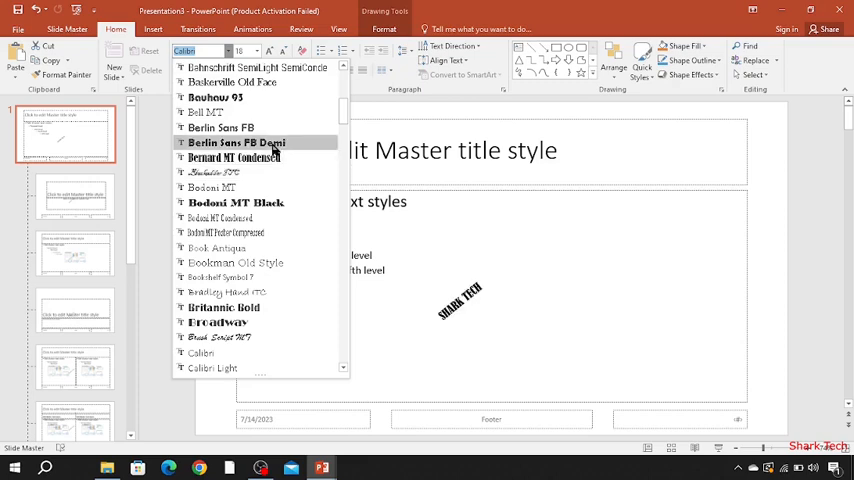
# Set the SHARK TECH watermark in the Berlin Sans FB Demi font
pyautogui.click(232, 142)
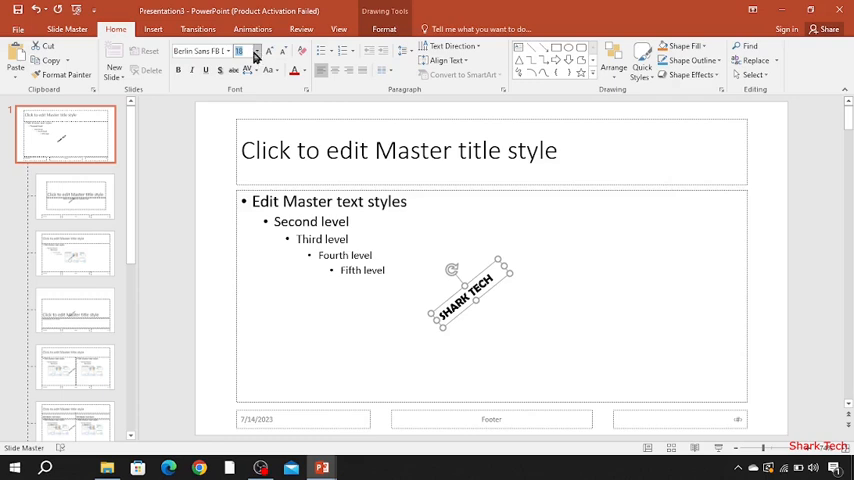
# Give the watermark a much larger font size so it wraps onto two lines
pyautogui.click(256, 50)
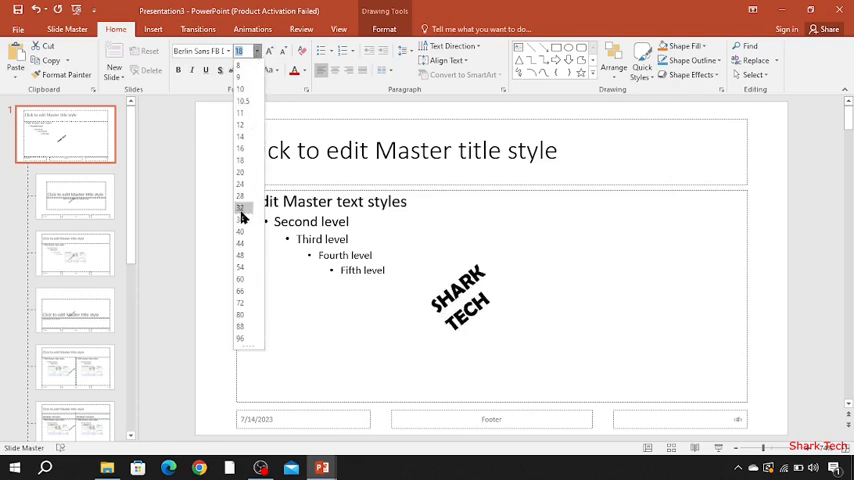
pyautogui.click(238, 210)
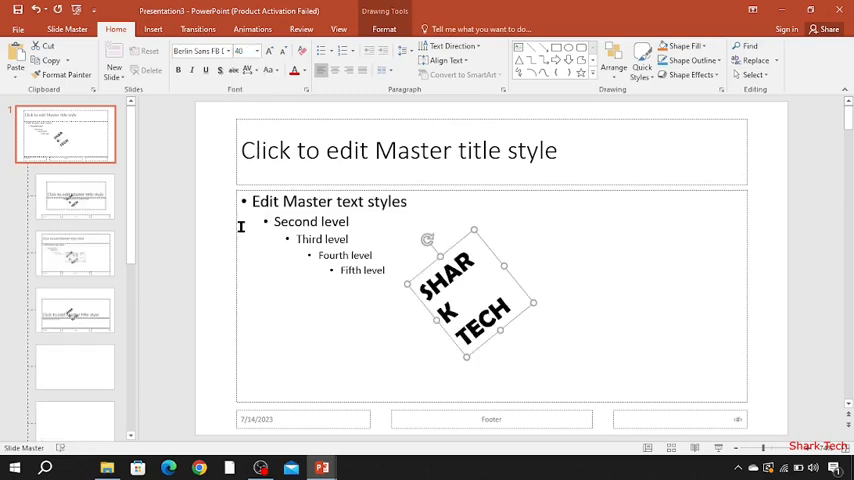
pyautogui.click(276, 56)
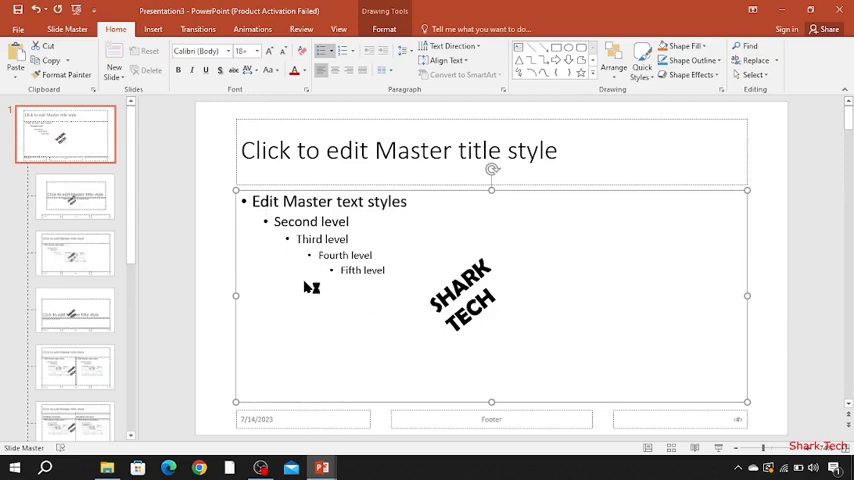
pyautogui.moveTo(64, 196)
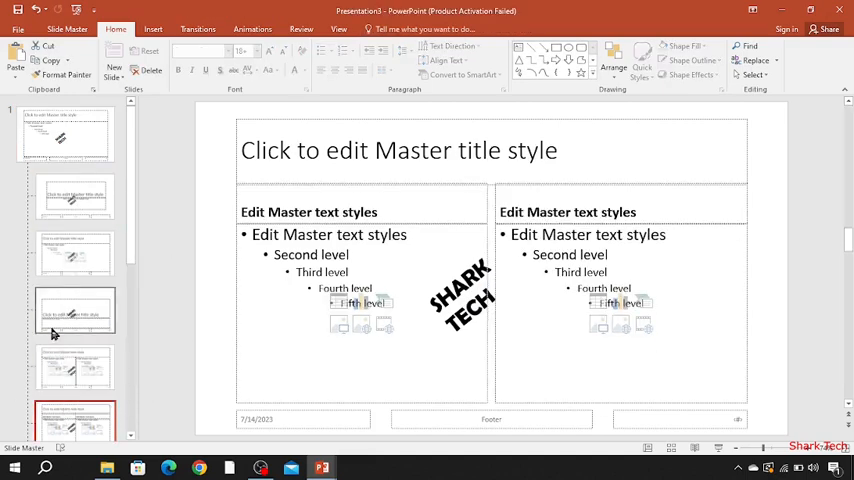
pyautogui.moveTo(80, 258)
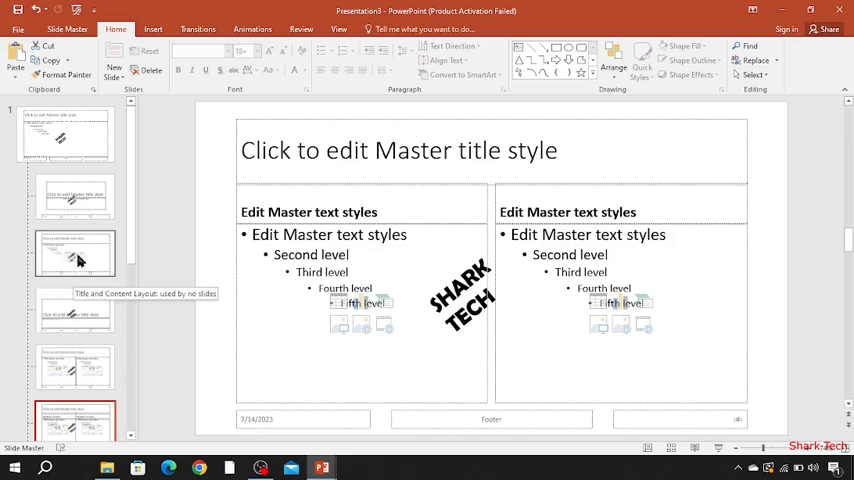
pyautogui.click(64, 136)
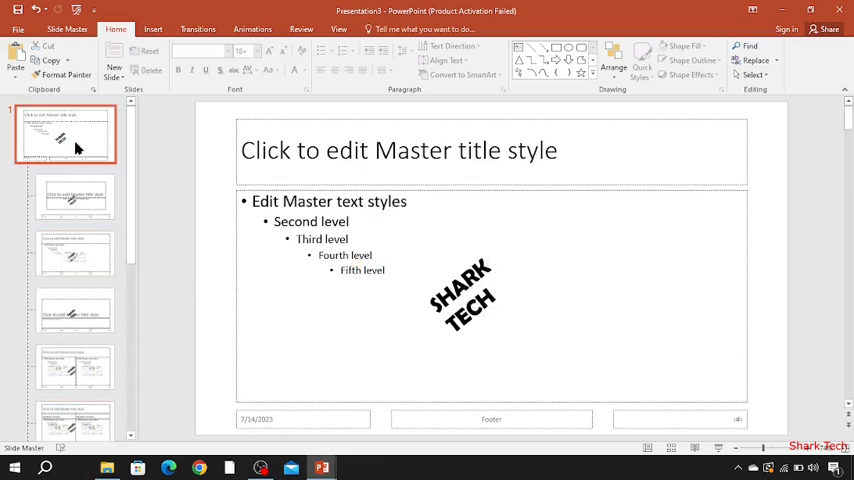